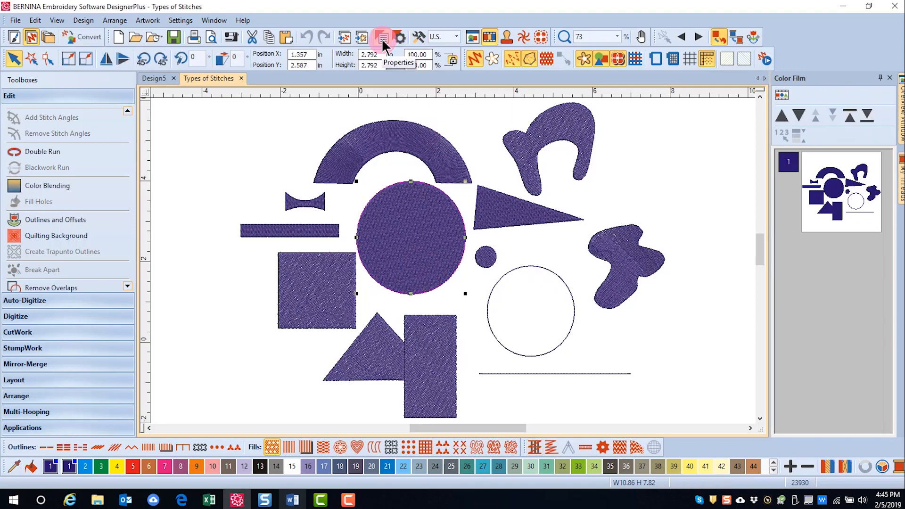
# - Apply step fill pattern 5 to the purple circle, after previewing patterns 3 and 4
pyautogui.click(382, 37)
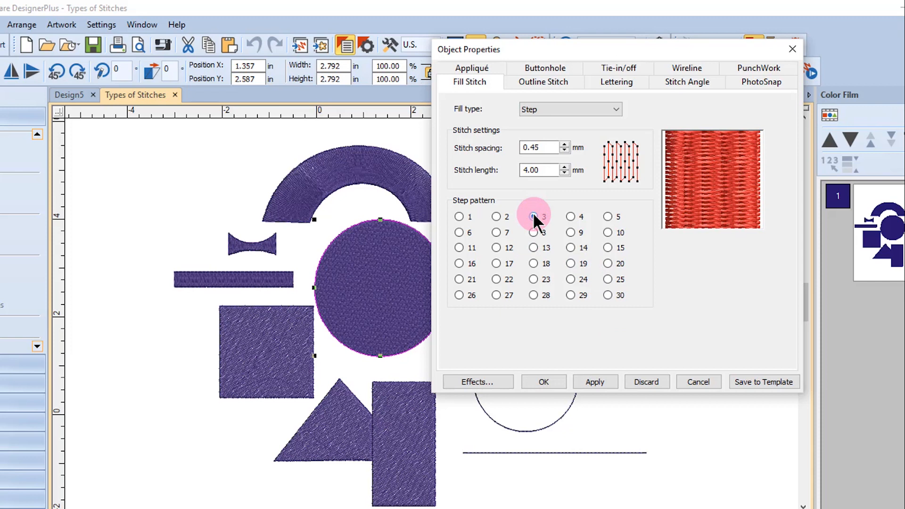
pyautogui.click(533, 217)
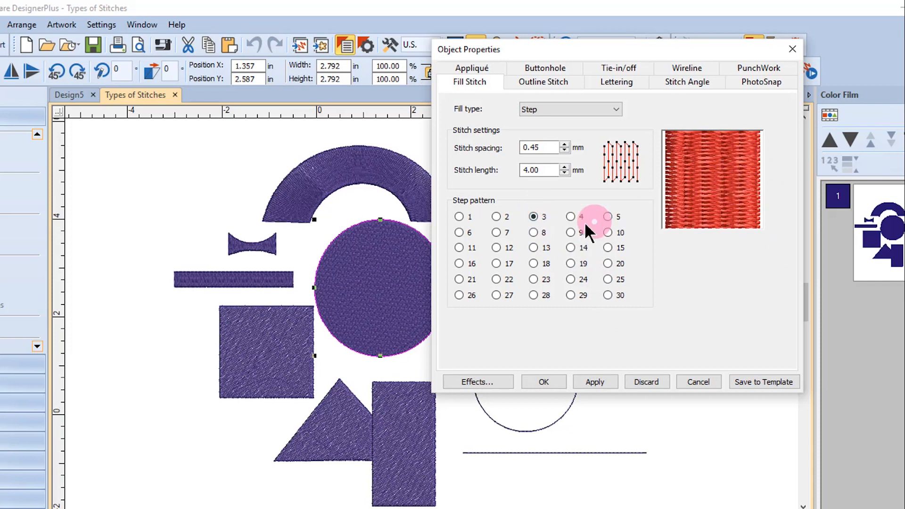
pyautogui.click(571, 216)
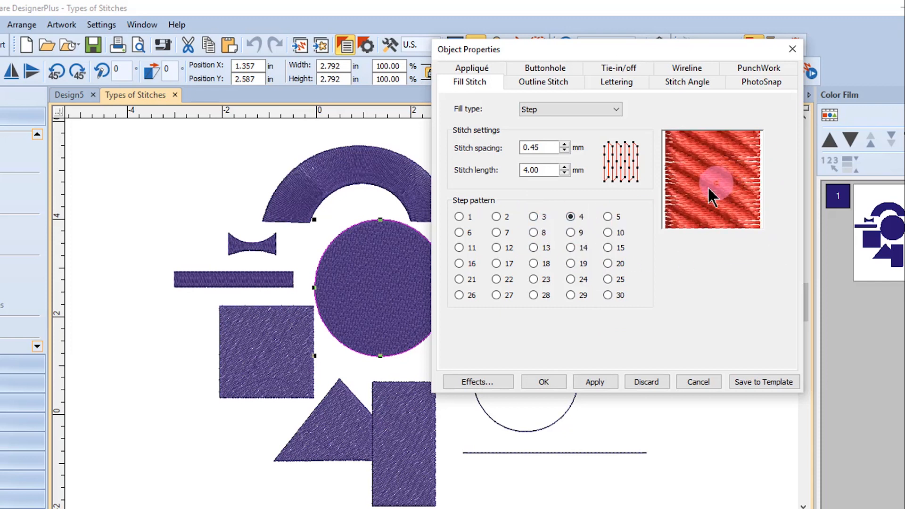
pyautogui.click(607, 216)
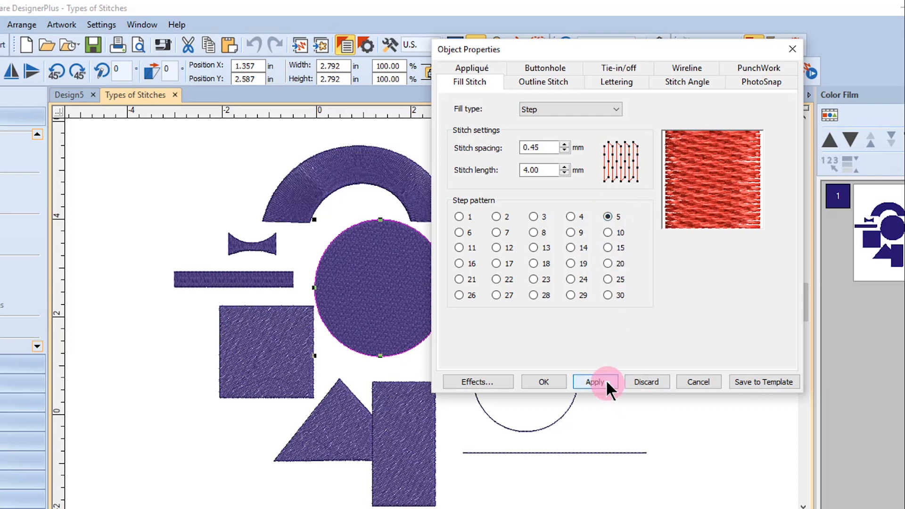
pyautogui.click(595, 382)
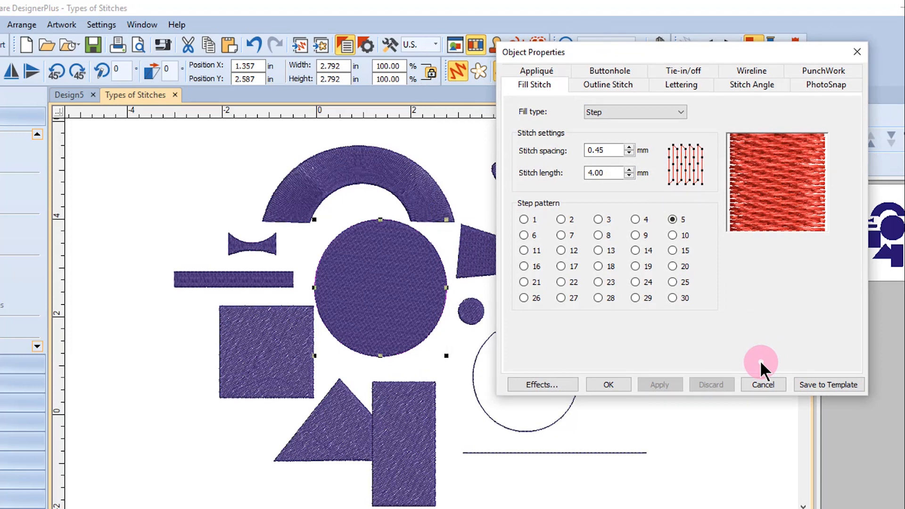
# - Give the purple square step pattern 18 and the tall rectangle step pattern 9
pyautogui.click(267, 351)
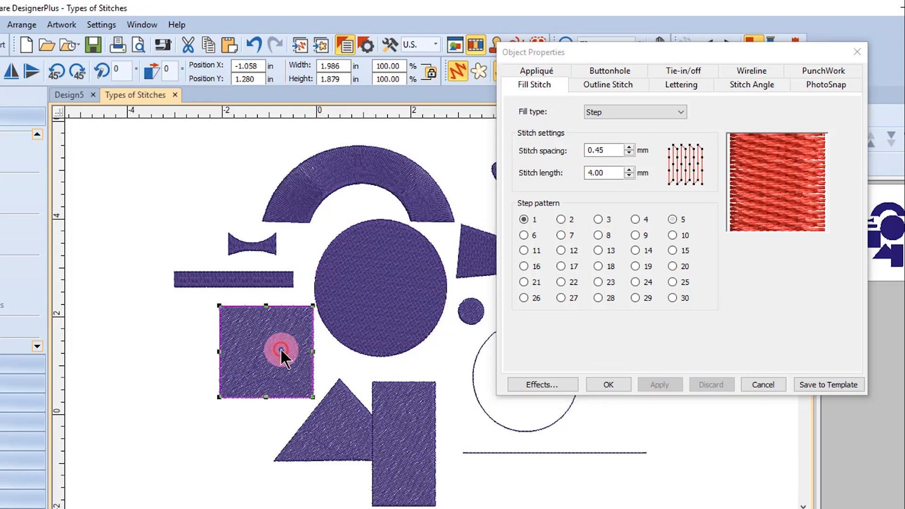
pyautogui.click(598, 265)
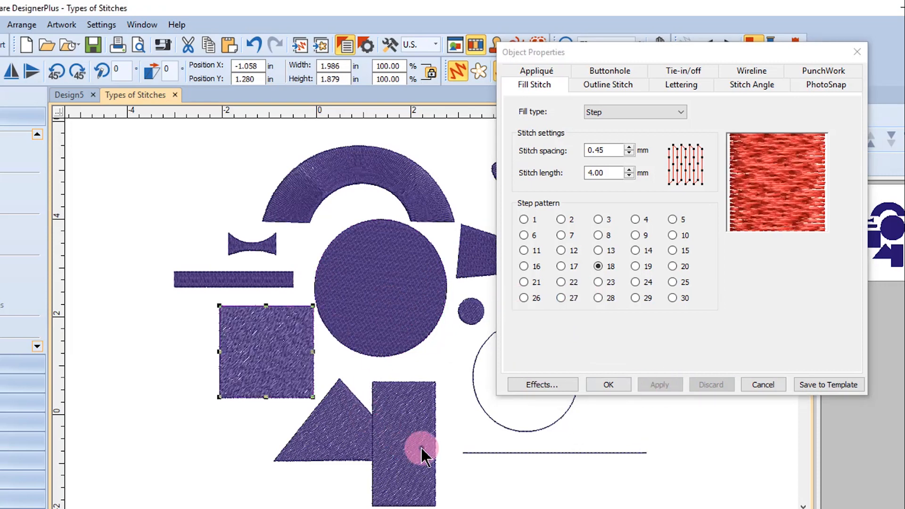
pyautogui.click(524, 220)
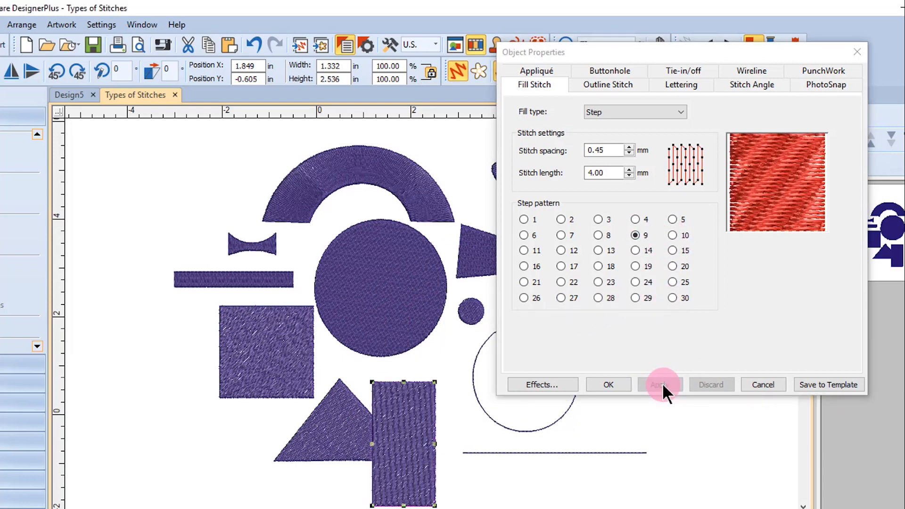
pyautogui.click(661, 385)
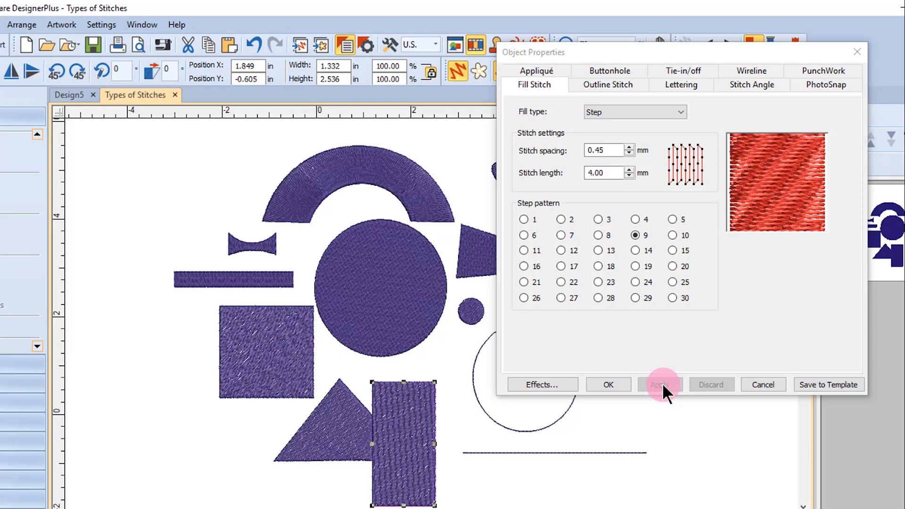
pyautogui.click(660, 384)
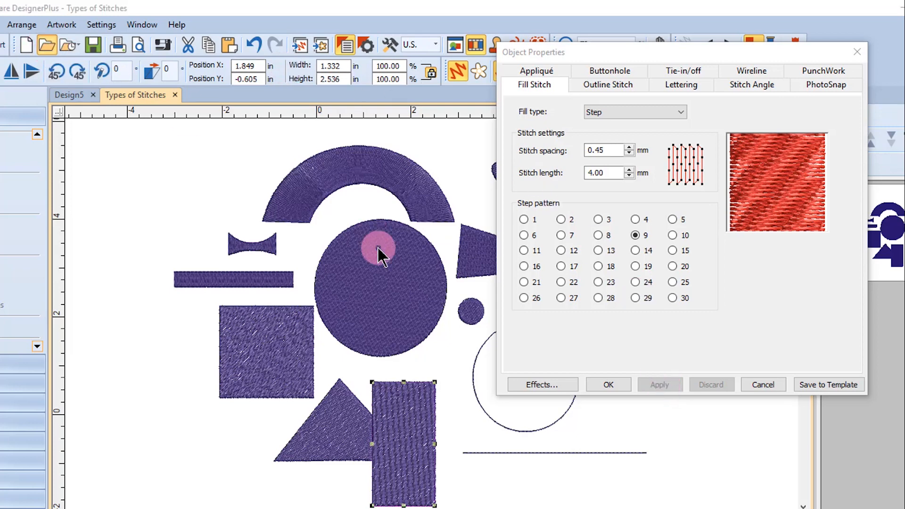
# - Open 'Sampler Step stitch pattern - 1-10' from Reference Files > Step Fills
pyautogui.click(46, 46)
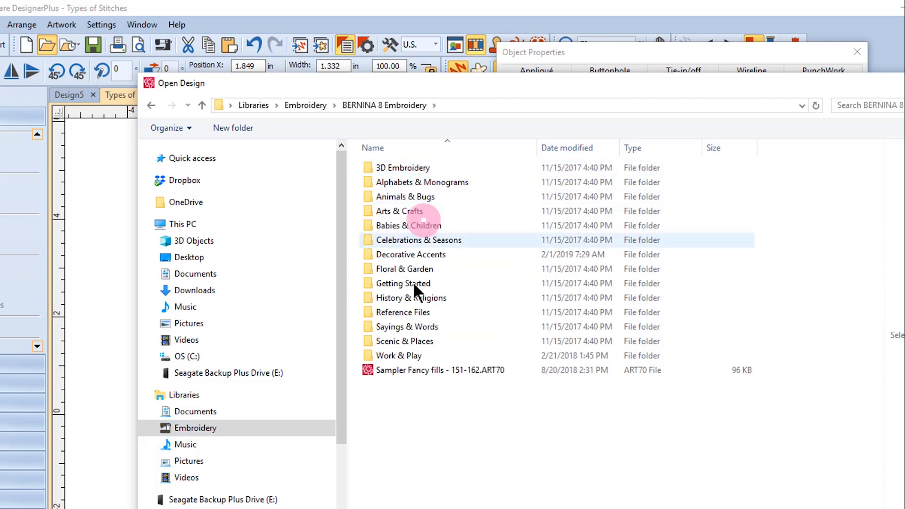
pyautogui.doubleClick(403, 312)
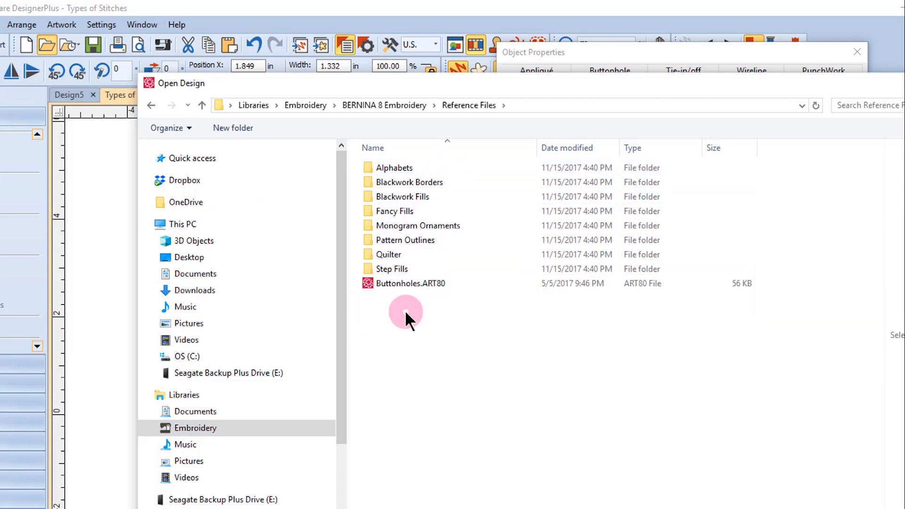
pyautogui.click(393, 269)
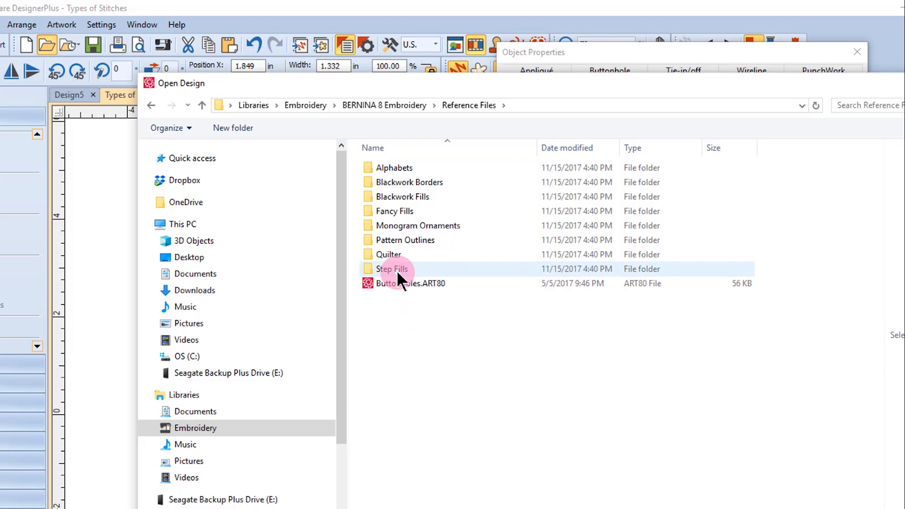
pyautogui.doubleClick(392, 269)
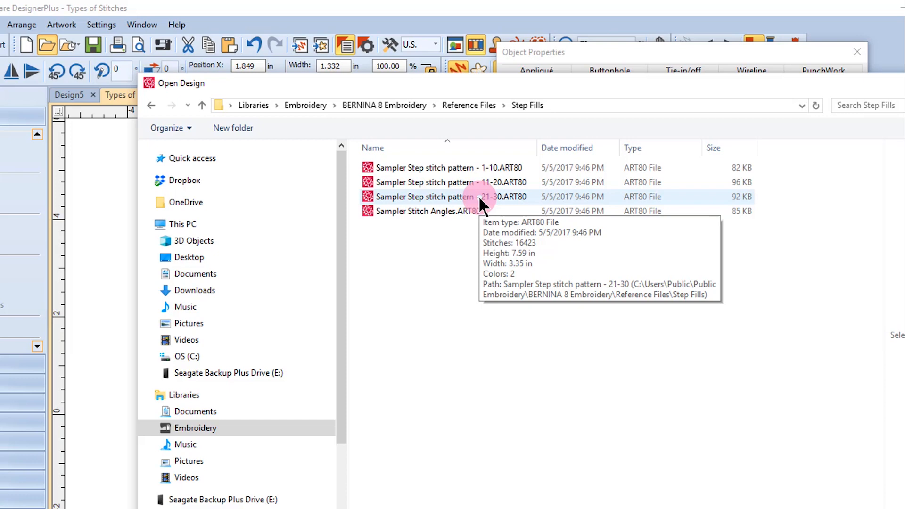
pyautogui.doubleClick(441, 168)
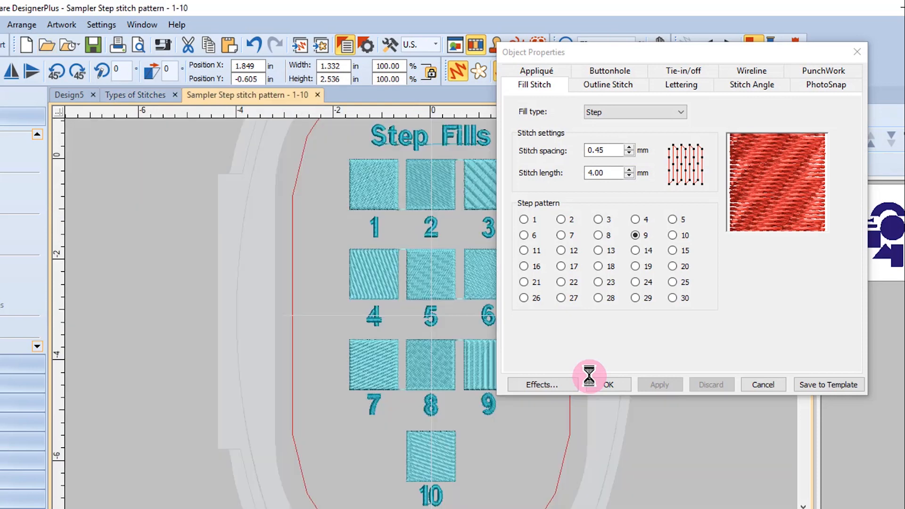
pyautogui.click(524, 219)
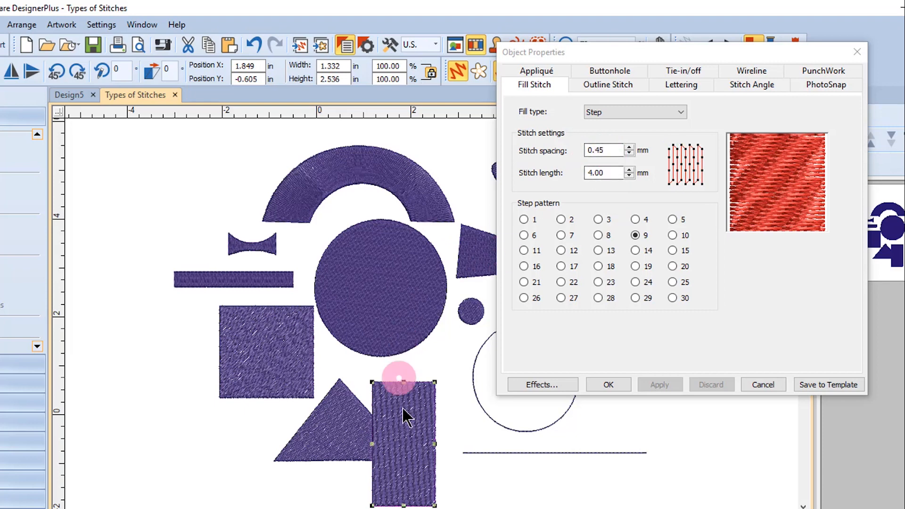
# - Apply 0.90 mm stitch spacing to the tall rectangle's step fill
pyautogui.click(659, 385)
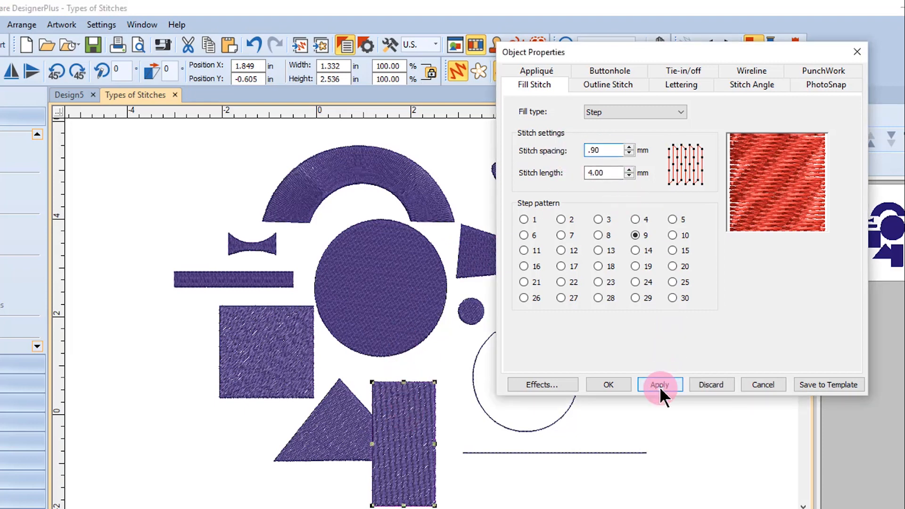
pyautogui.click(659, 385)
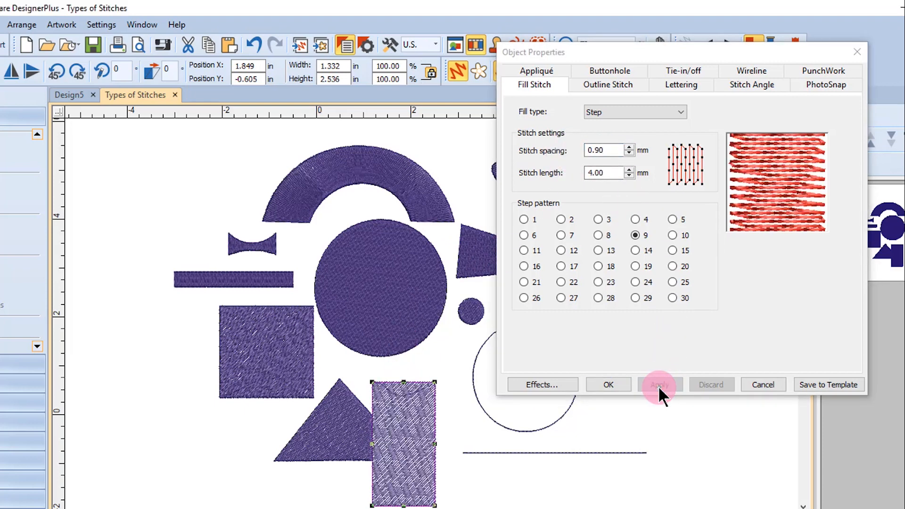
pyautogui.click(659, 385)
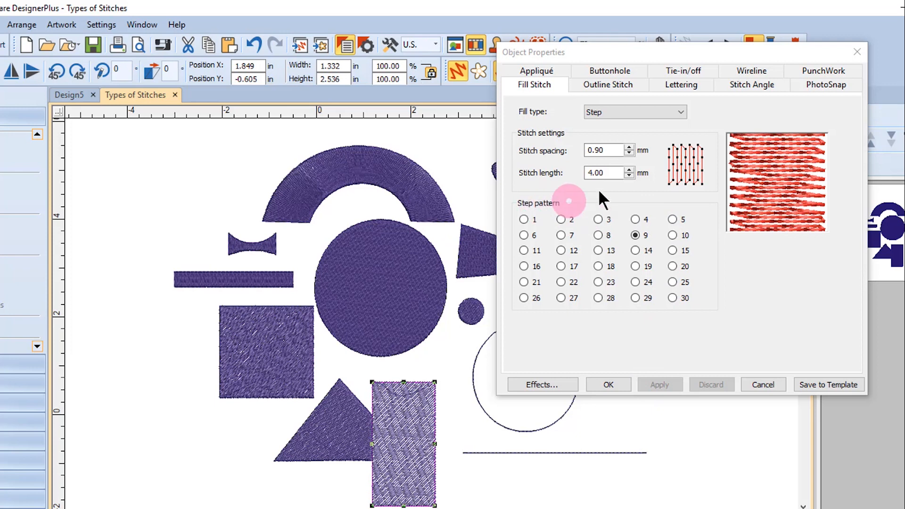
pyautogui.moveTo(604, 196)
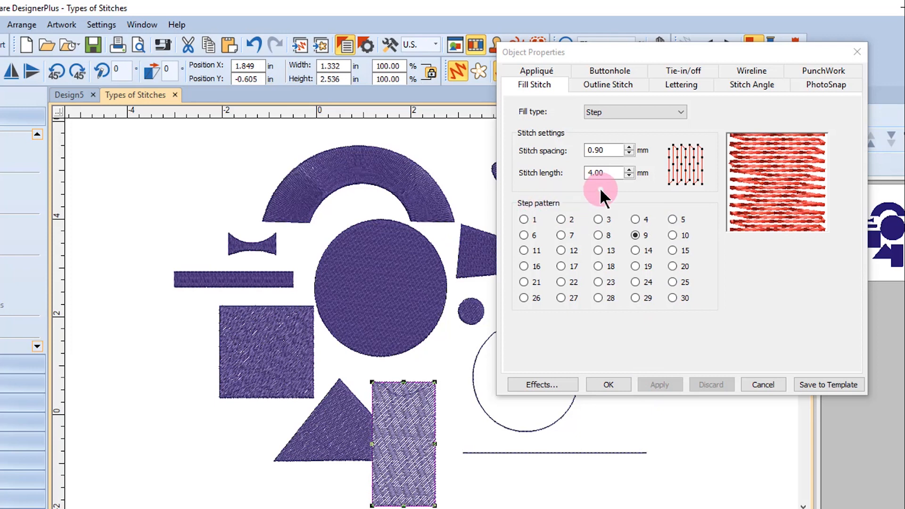